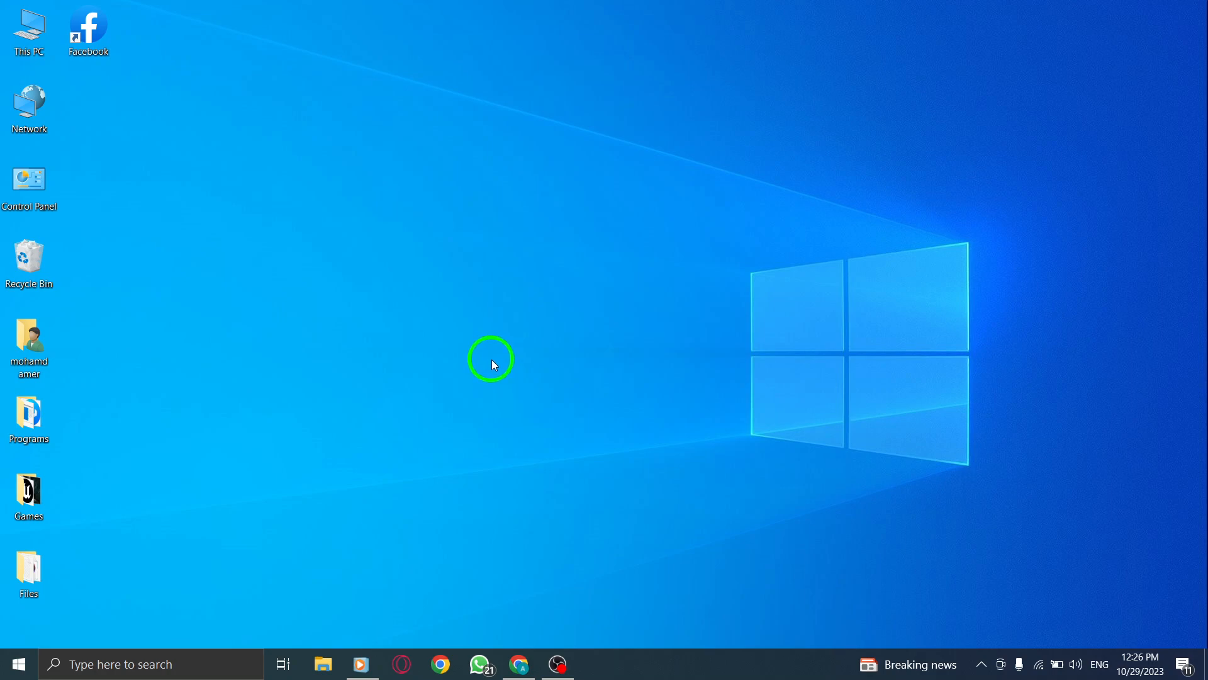
mouse_move(509, 421)
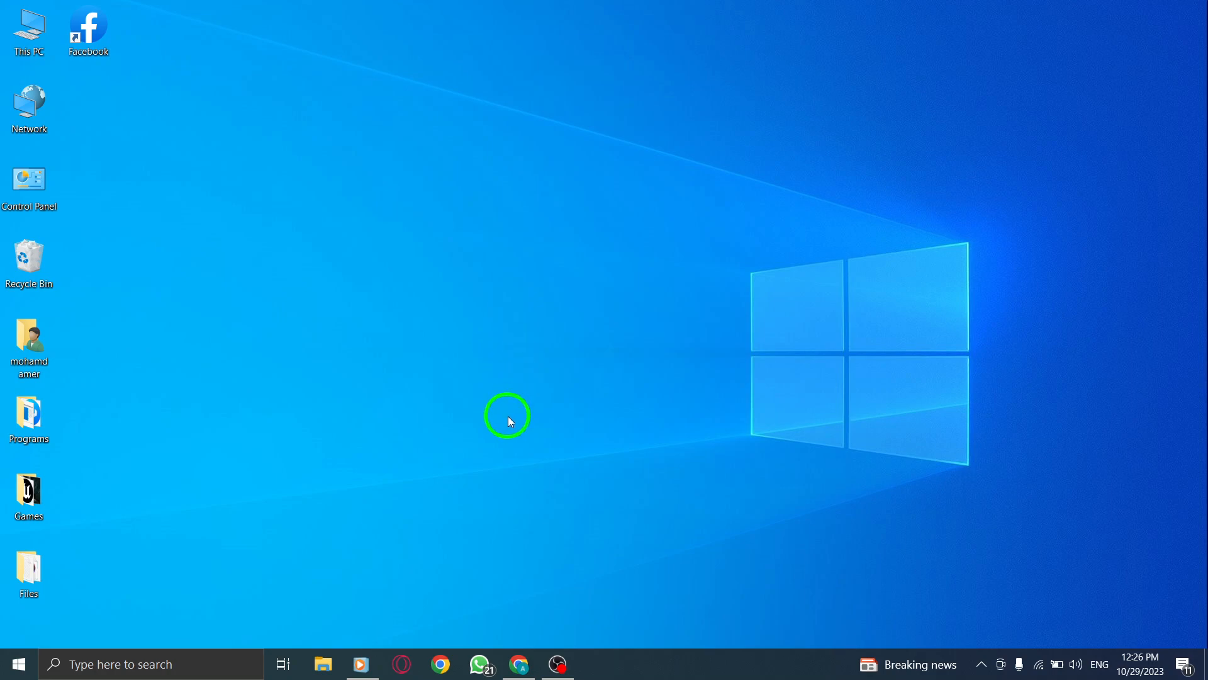
mouse_move(573, 337)
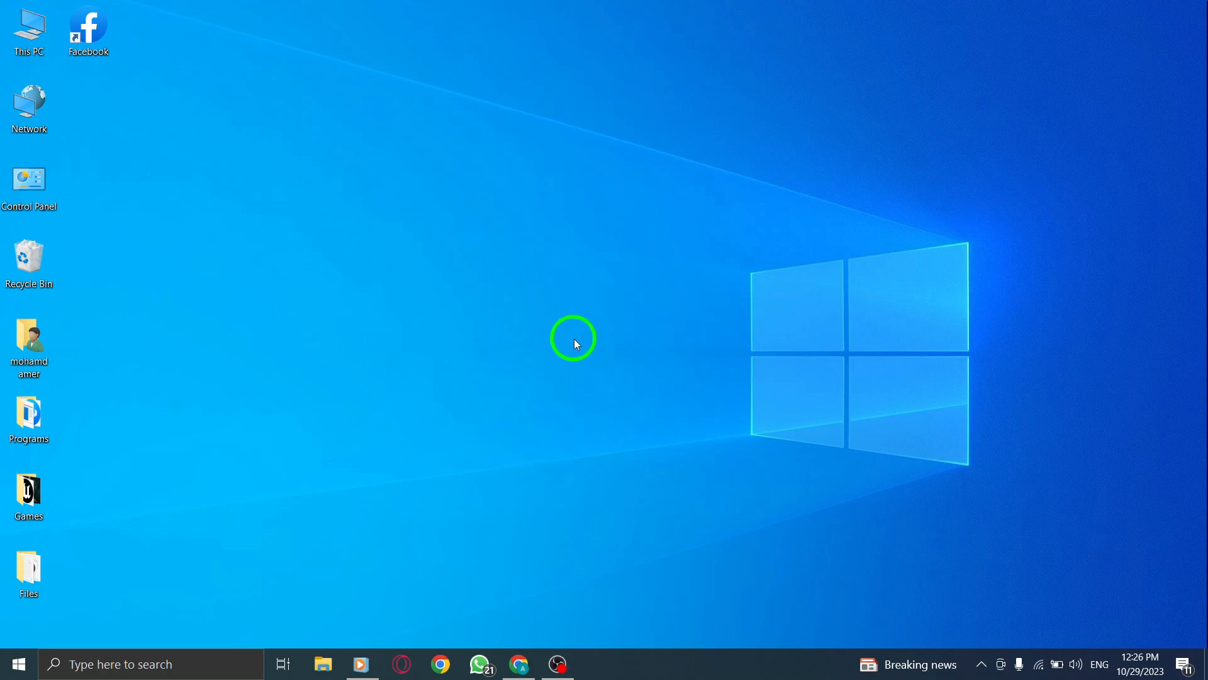
mouse_move(468, 375)
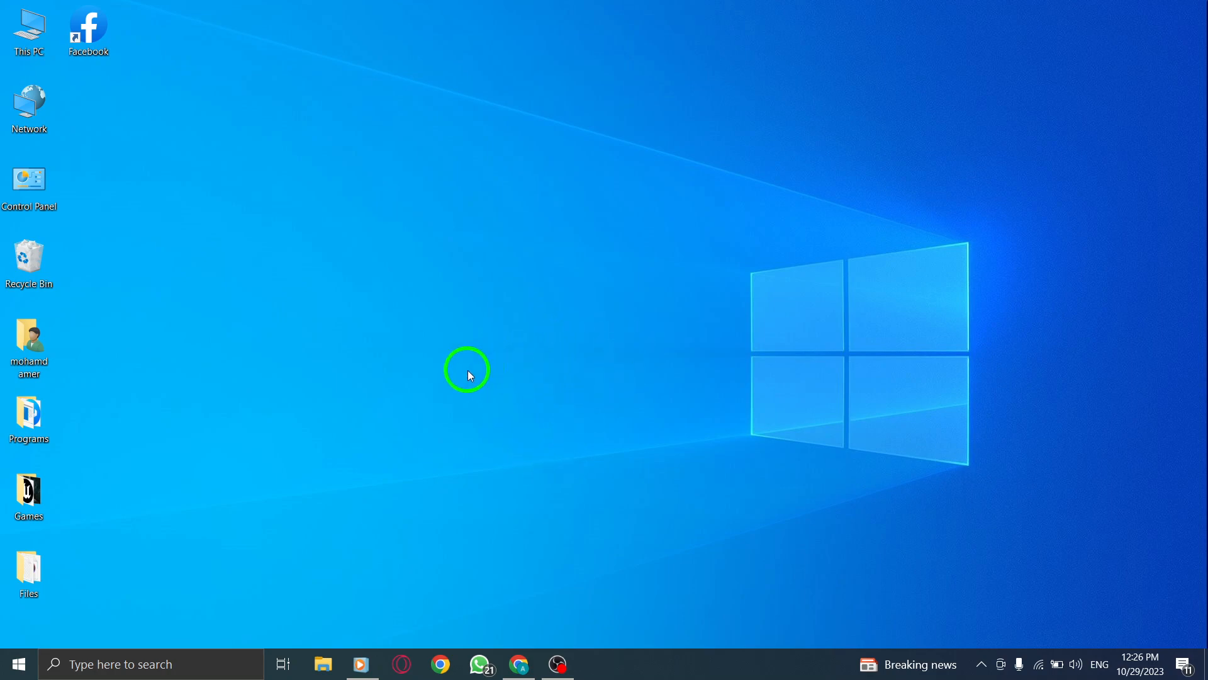
Launch Facebook from the desktop and go to your own profile page.
double_click(88, 27)
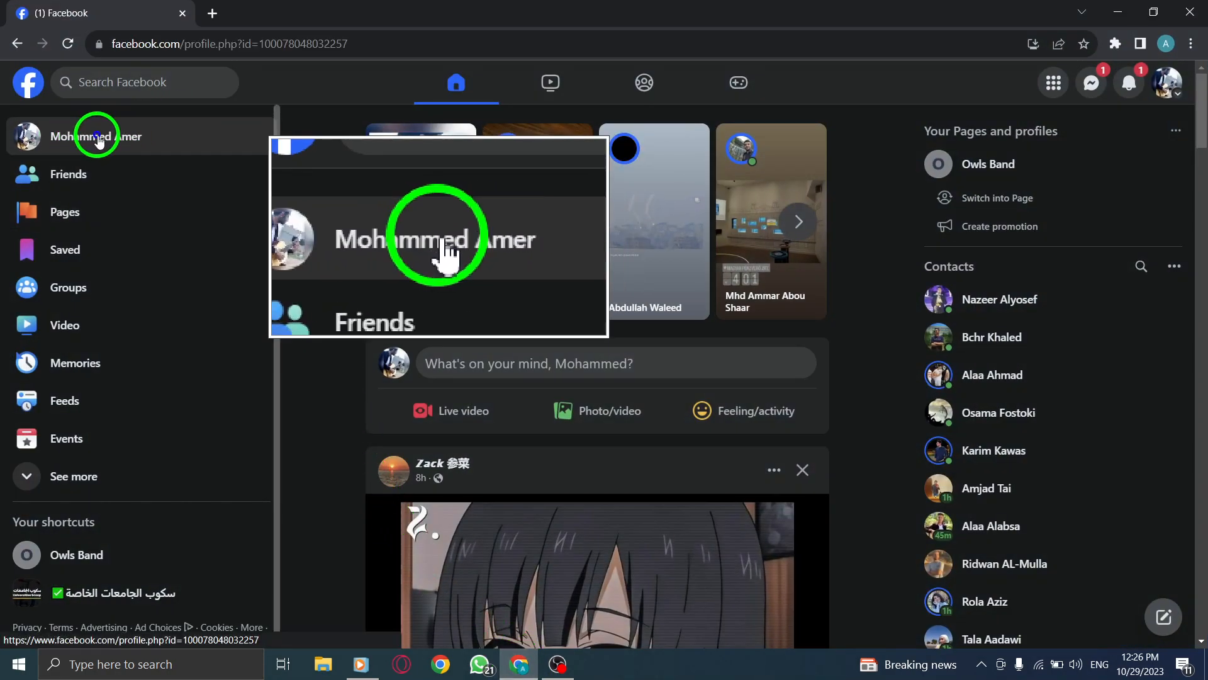
click(96, 136)
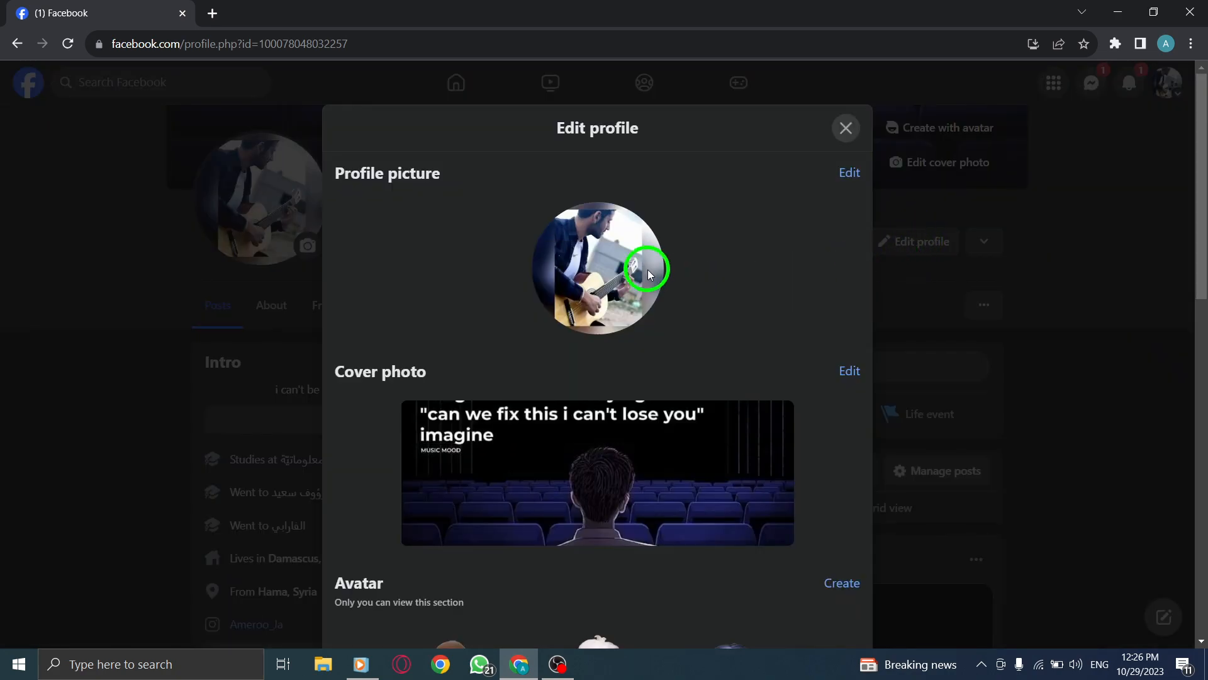
Scroll down the Edit profile dialog to the Bio section to add "i can't be killed if i'm already dead.".
scroll(down, 3)
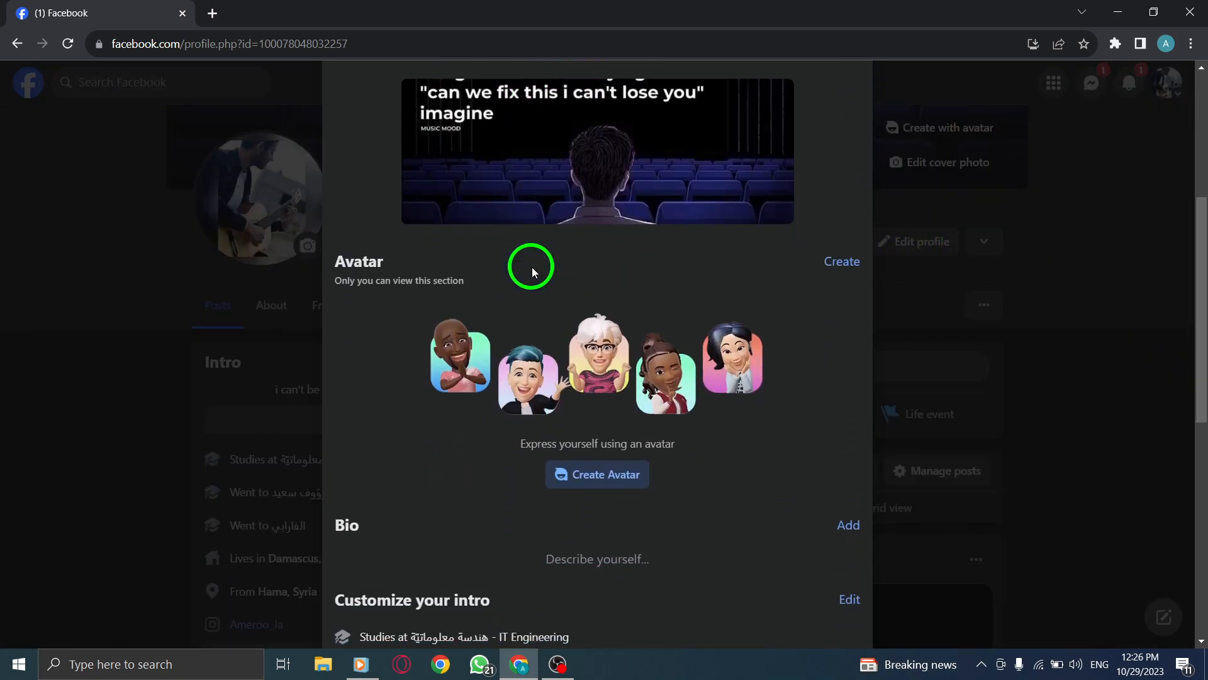
scroll(down, 3)
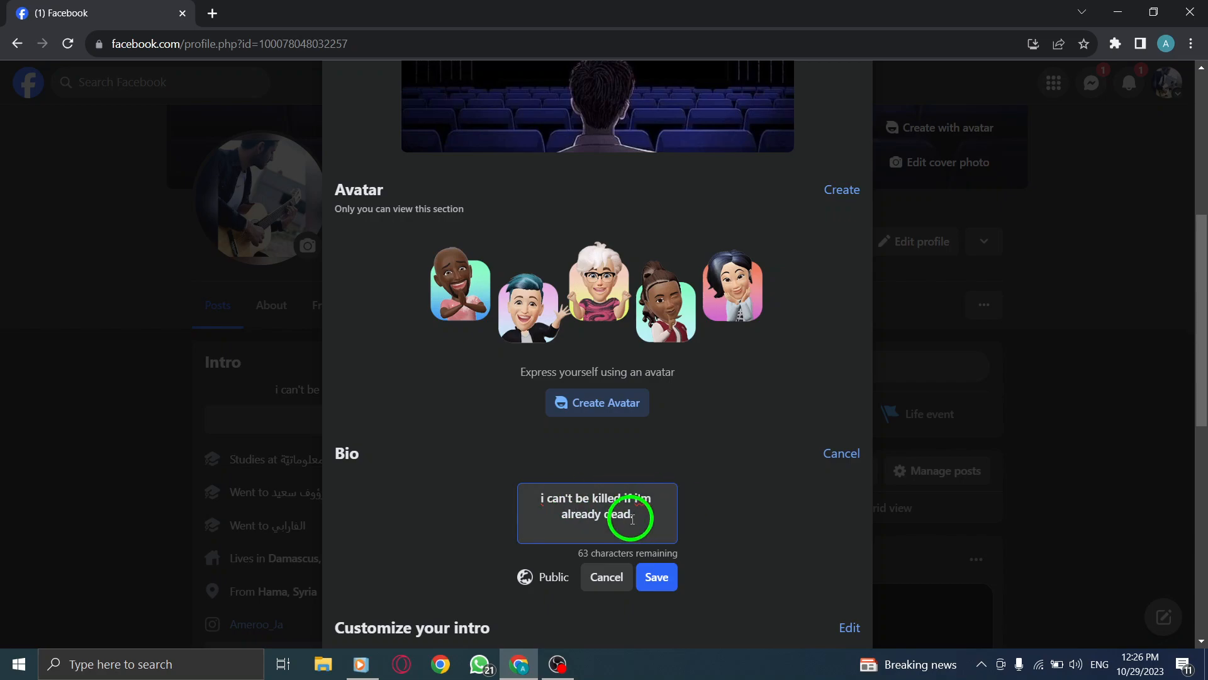
Save the bio "i can't be killed if i'm already dead." in the Edit profile dialog.
click(655, 576)
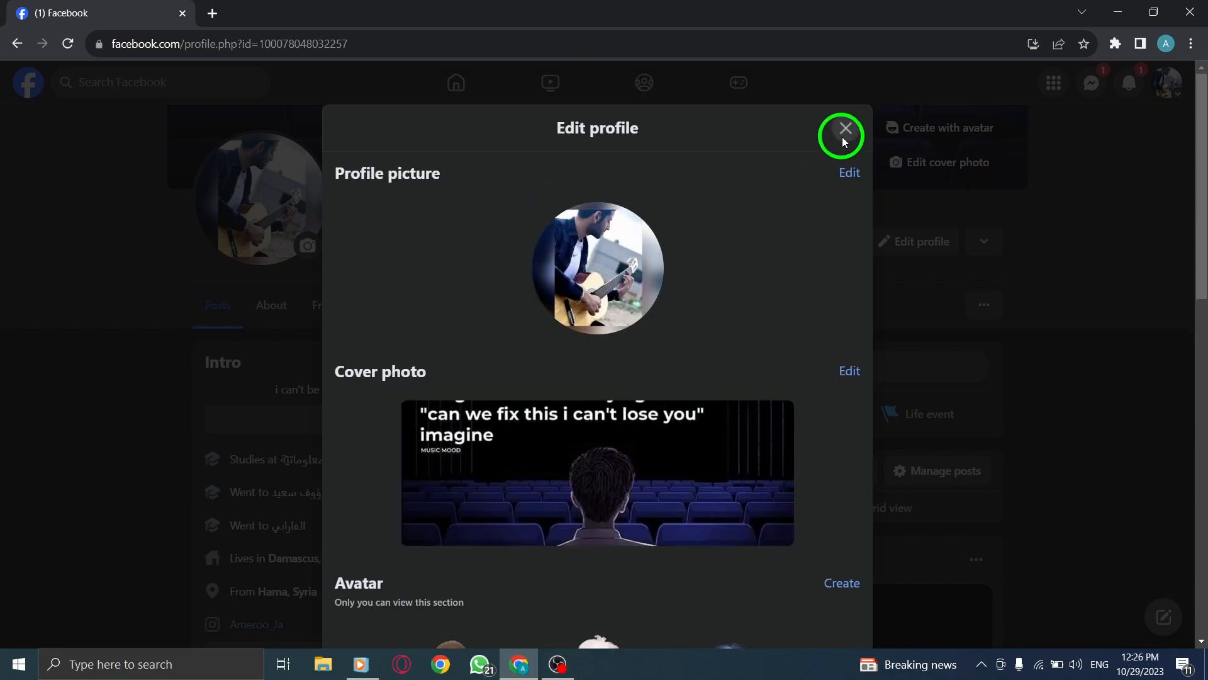
Close Edit profile to show the new bio in Intro, then return to Home.
click(842, 127)
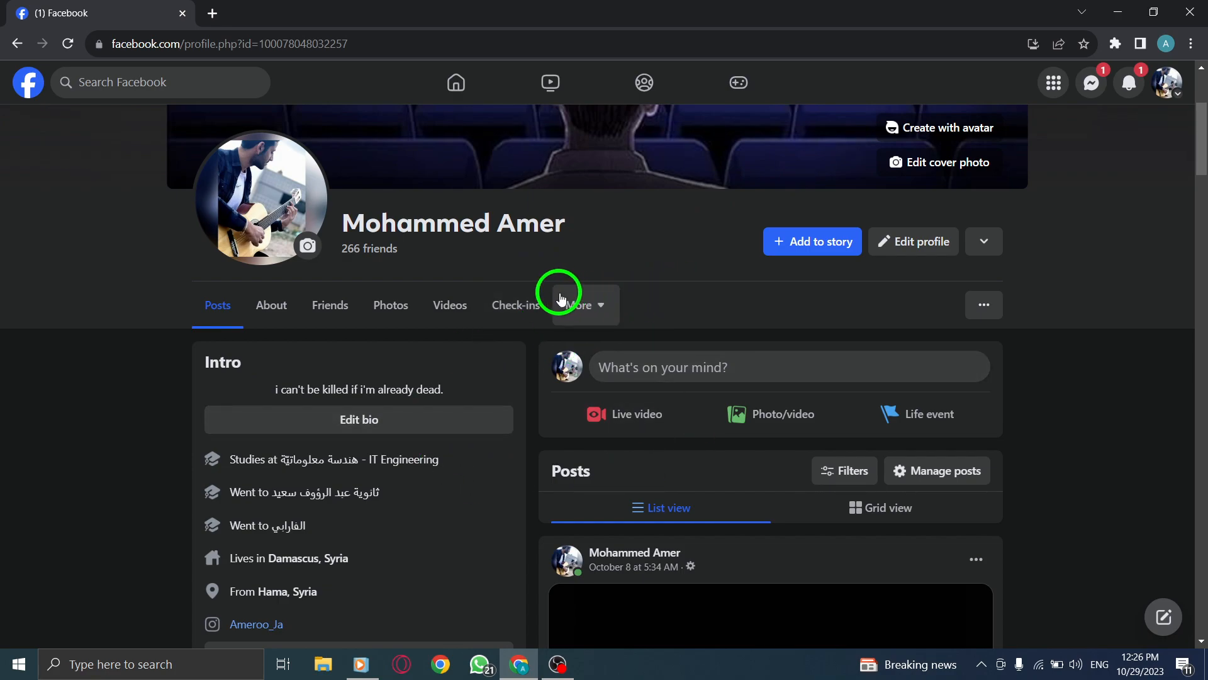
click(454, 82)
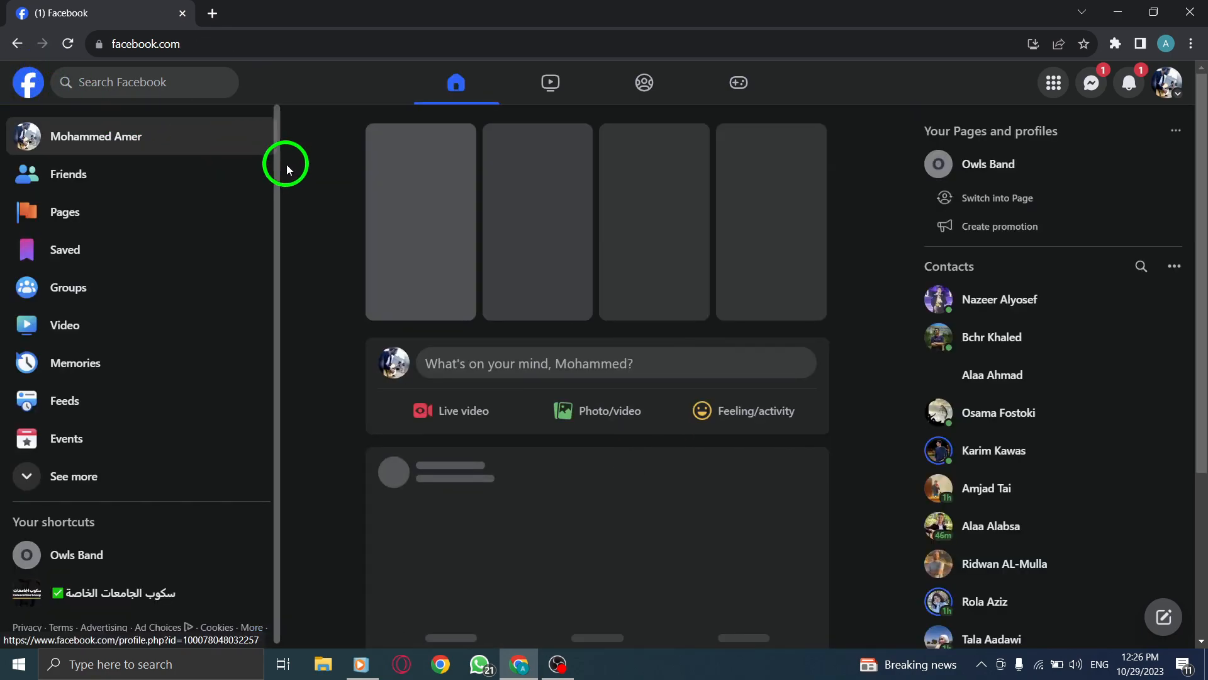